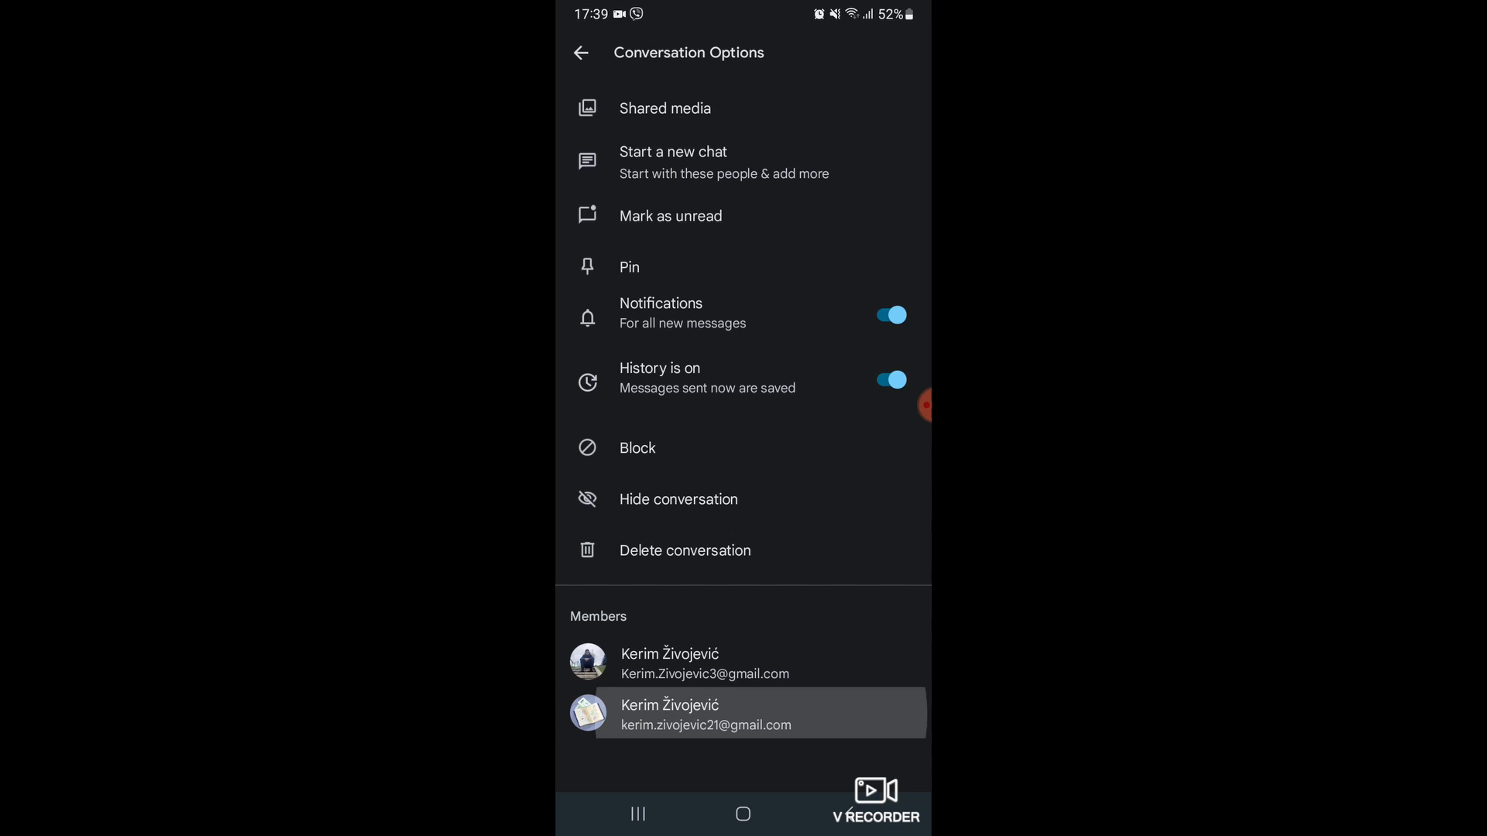
Open the second listed member's contact card from Conversation Options.
left_click(744, 715)
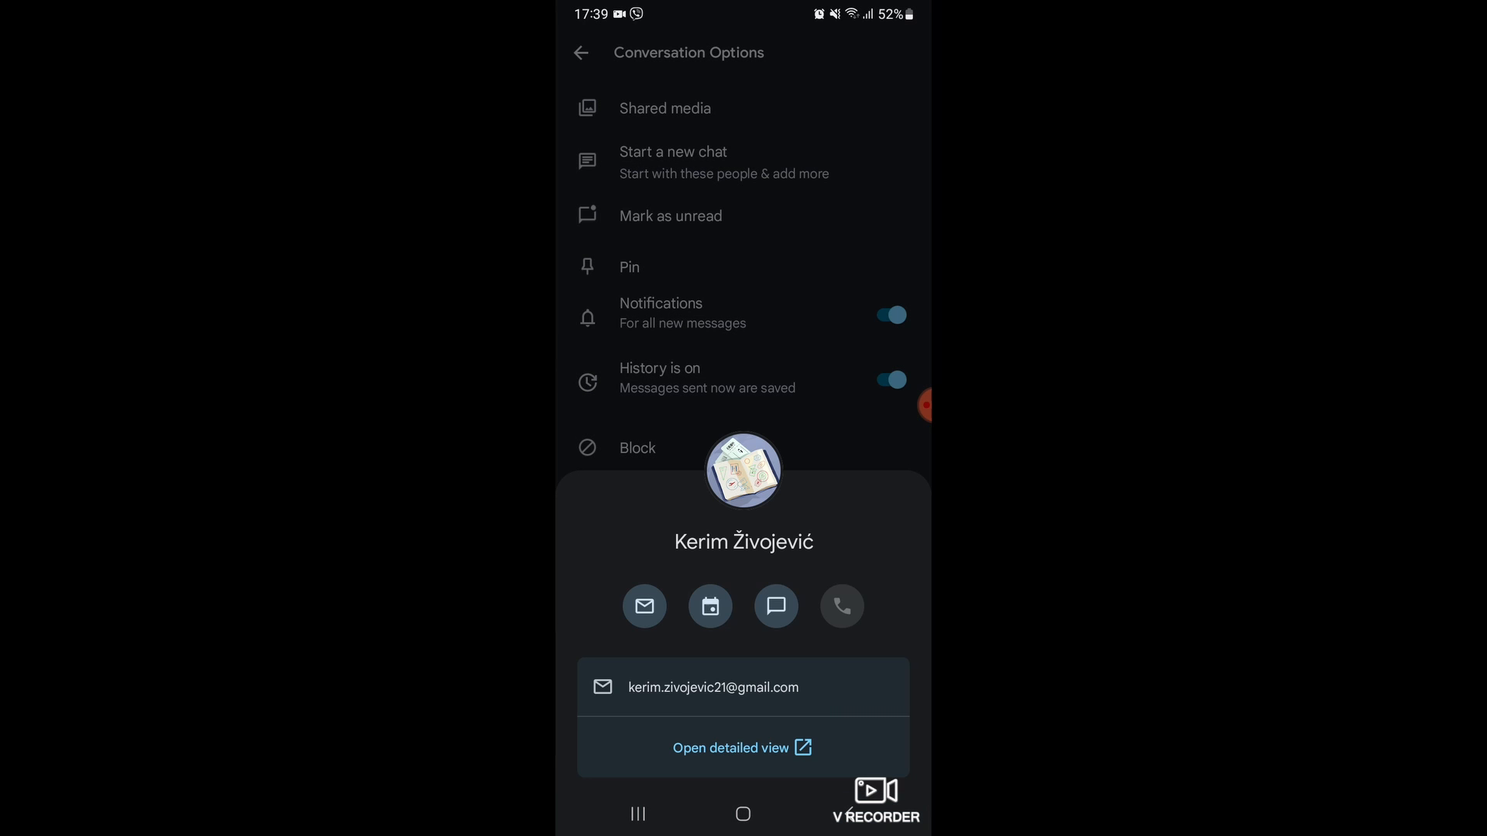
left_click(743, 749)
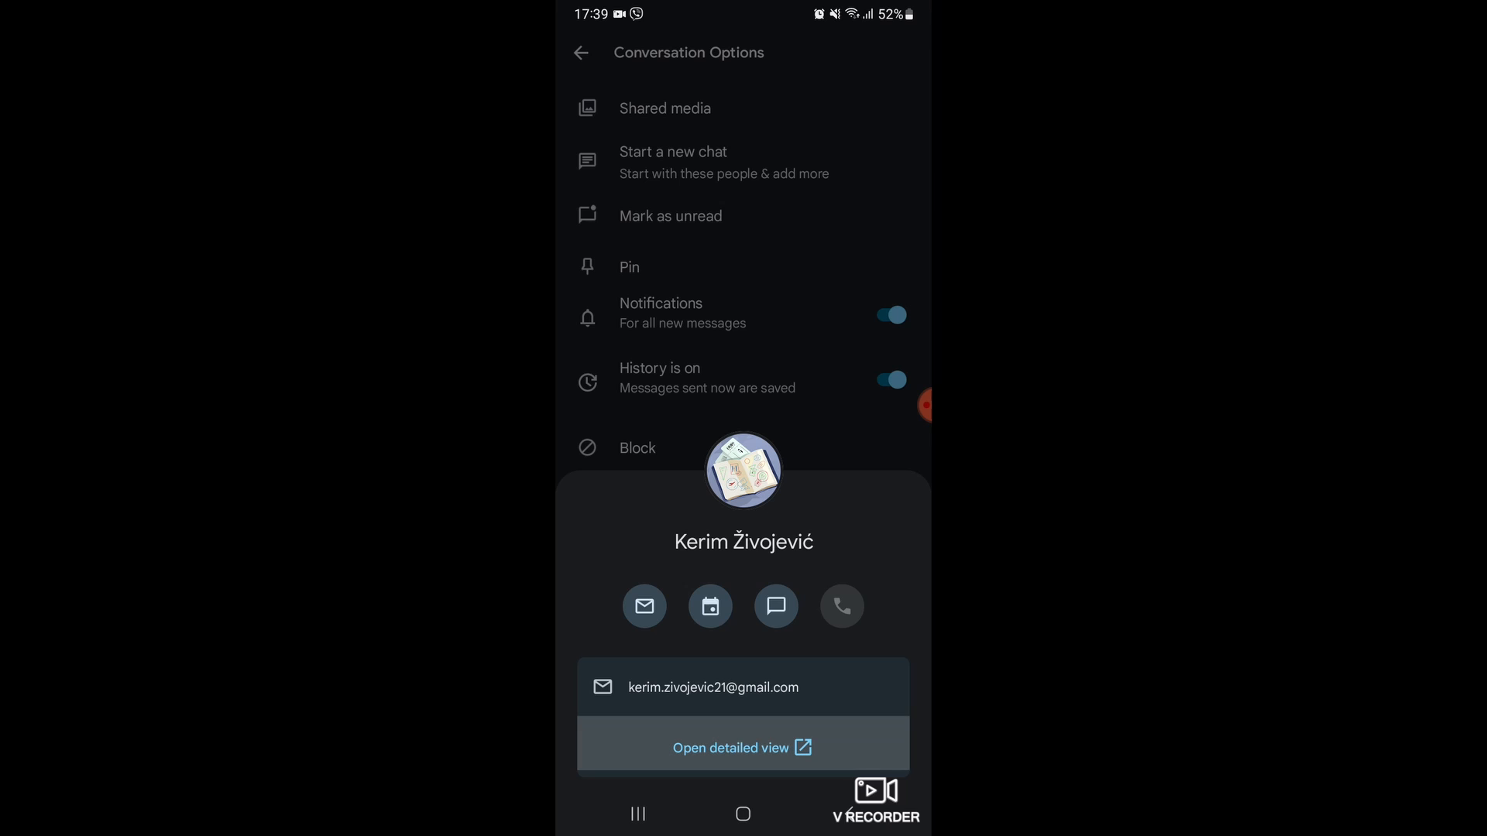
Open the member's detailed view in Google Contacts and delete the contact, confirming the deletion.
left_click(743, 748)
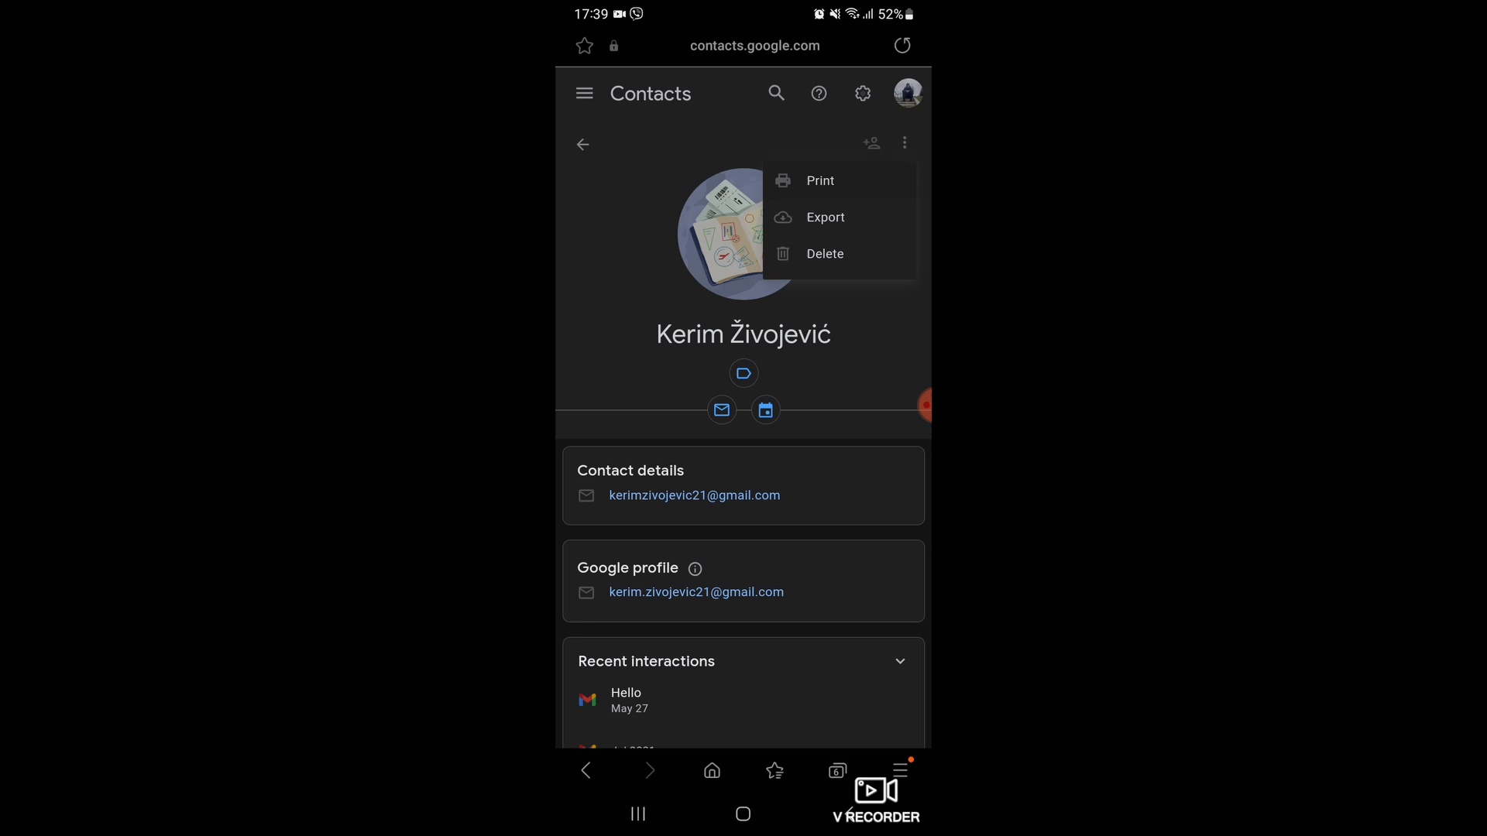
left_click(824, 253)
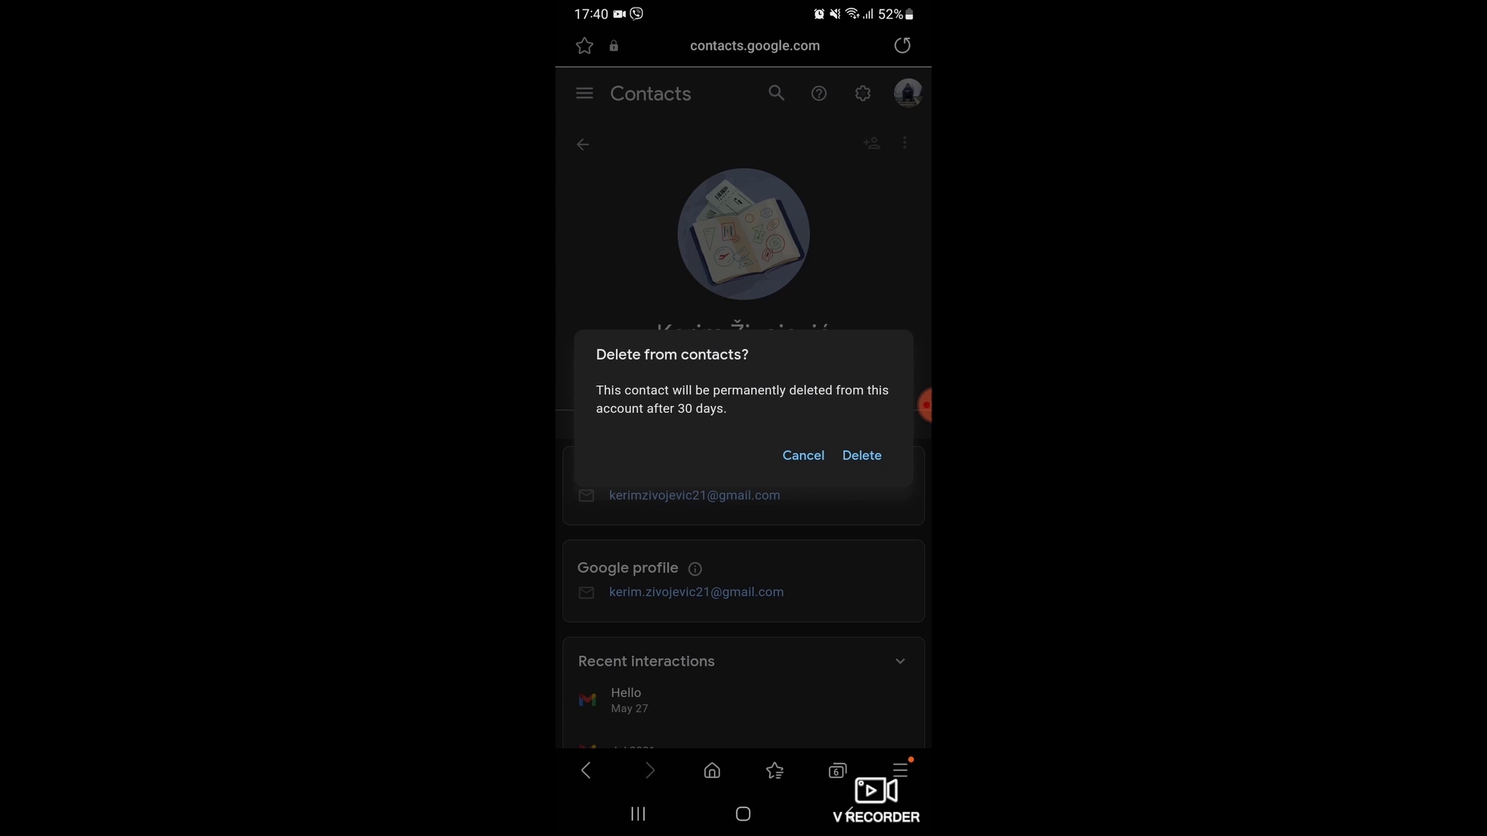
left_click(860, 457)
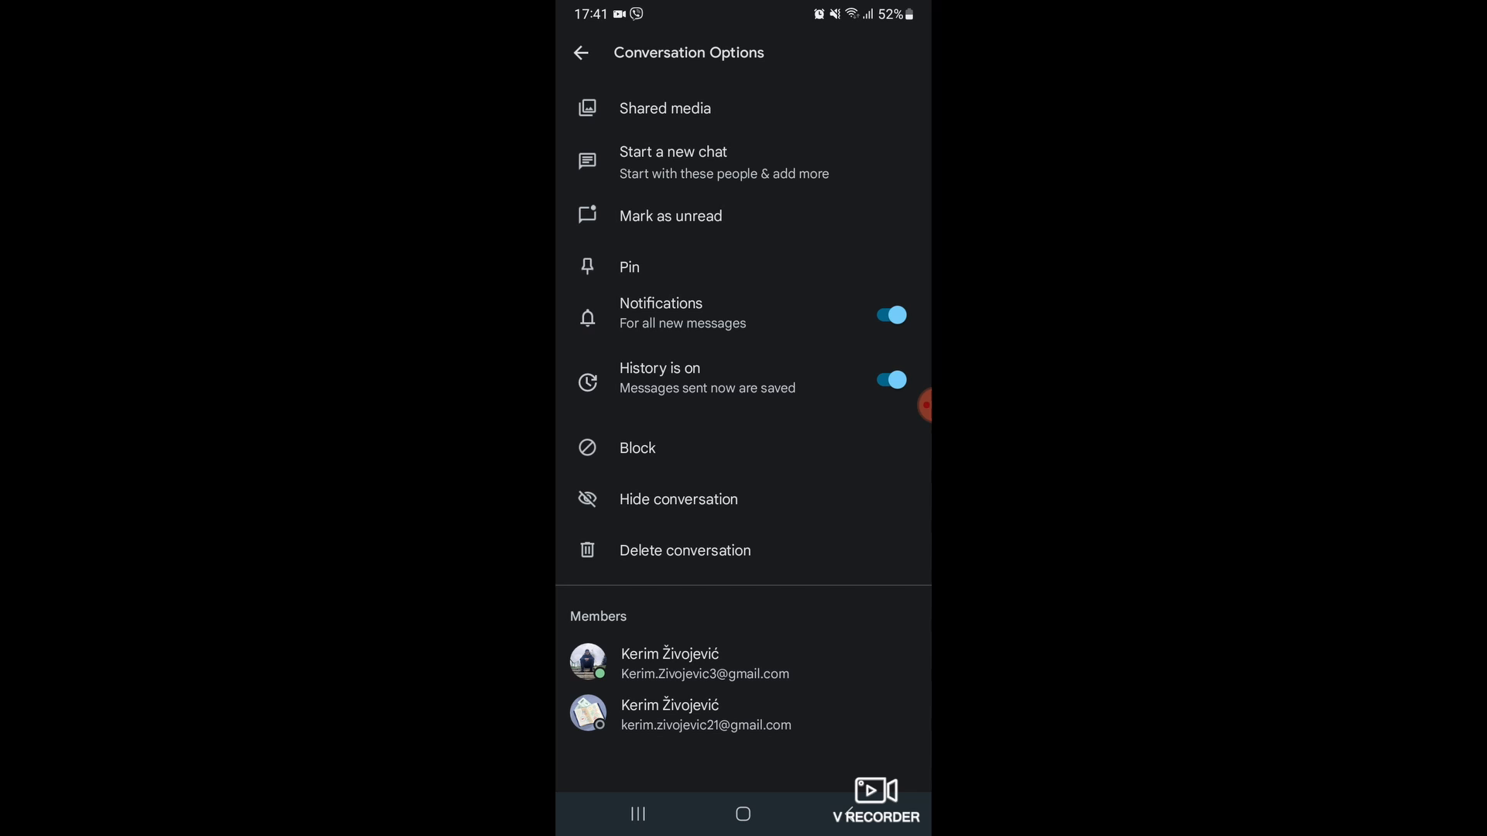
left_click(582, 54)
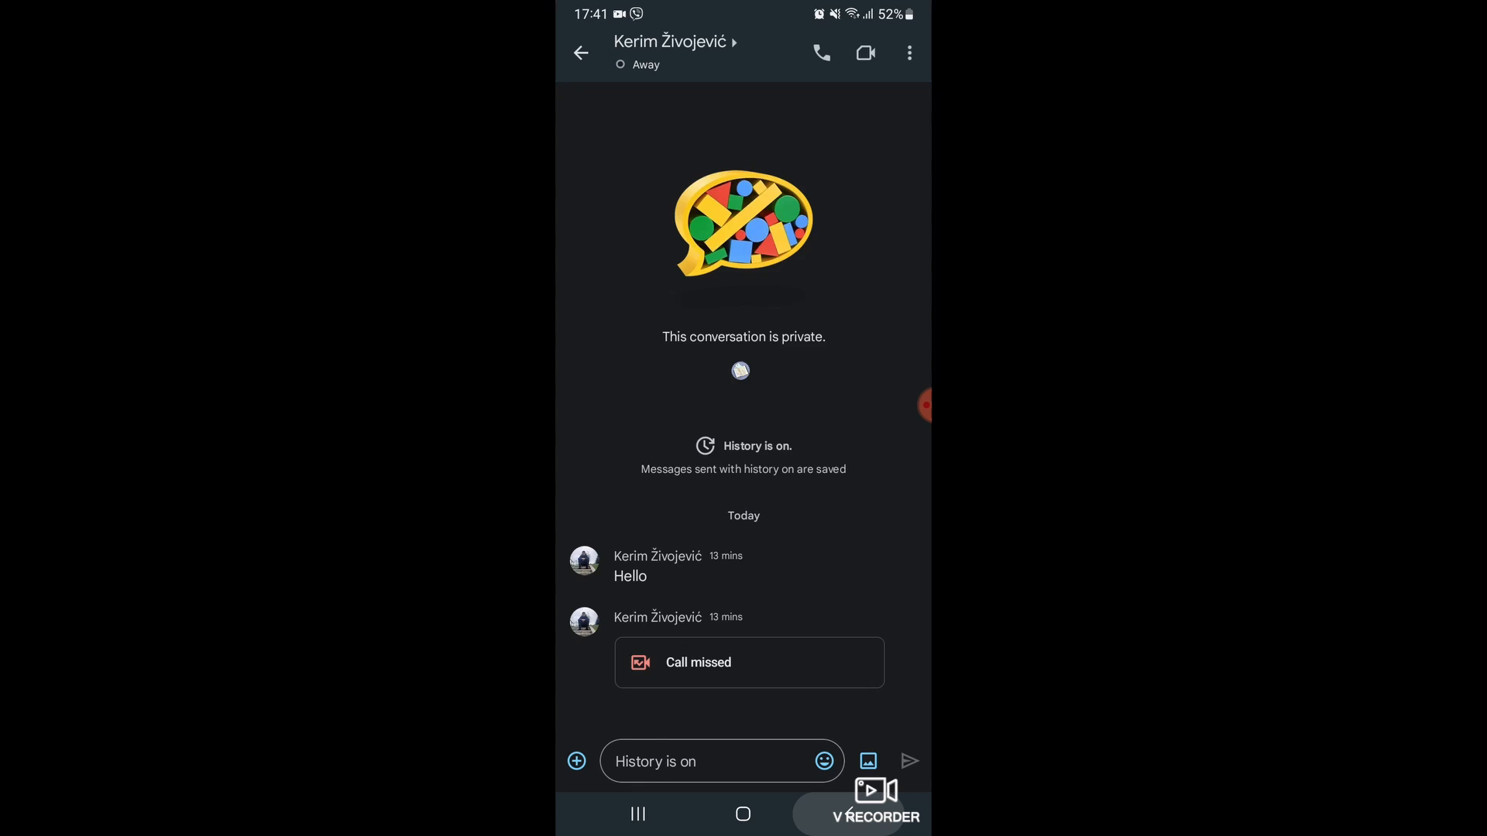